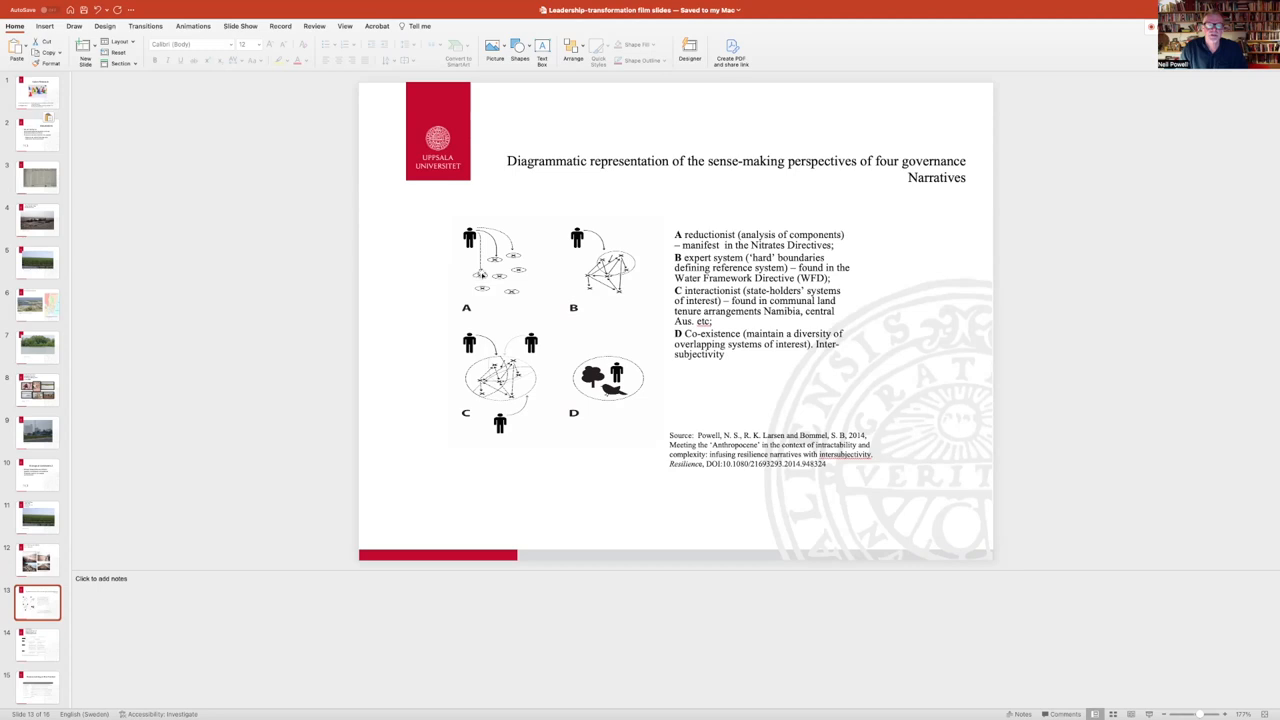
pyautogui.moveTo(484, 272)
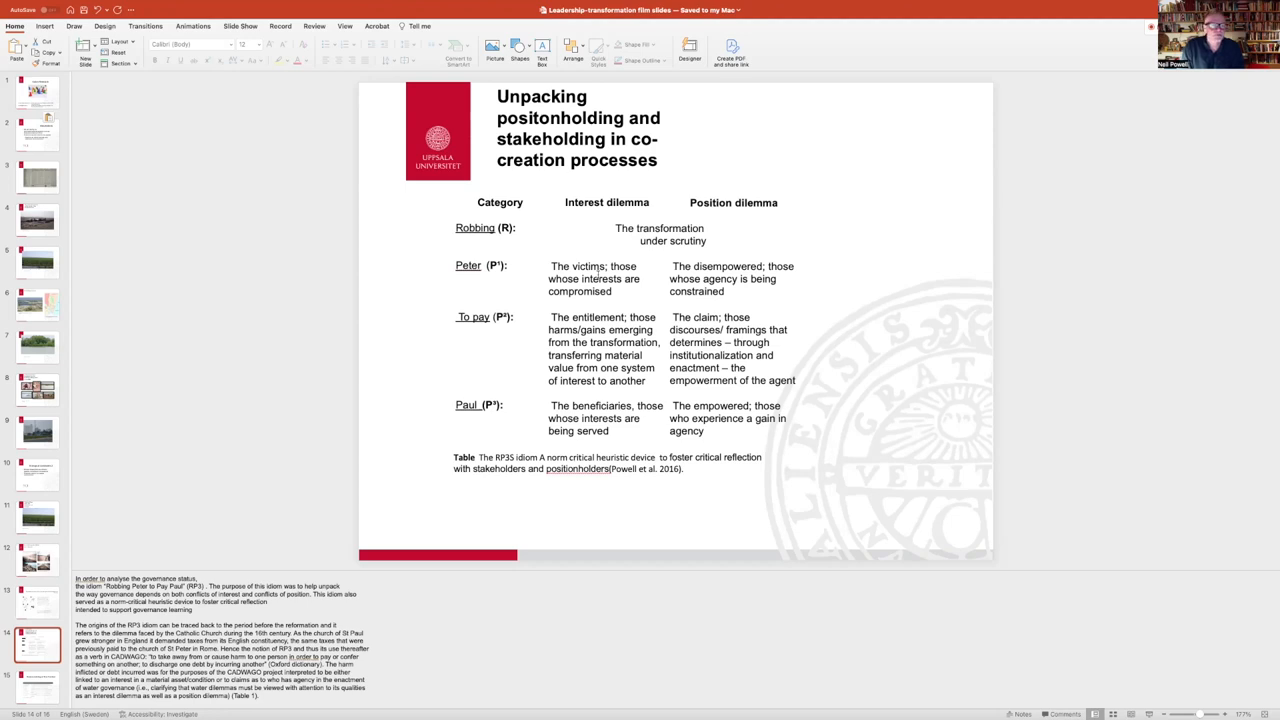
# Select the 'Sense-making of the Context' slide showing the TWOCAGES soft-system mnemonic table.
pyautogui.click(36, 672)
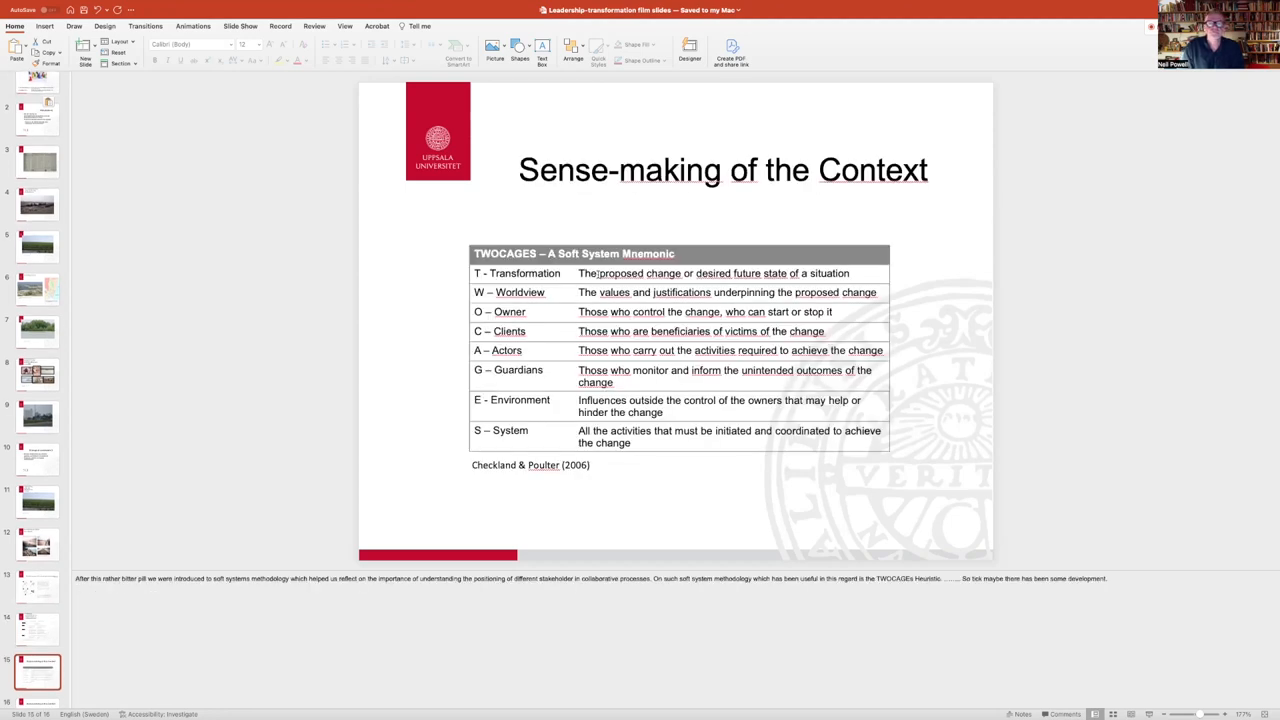